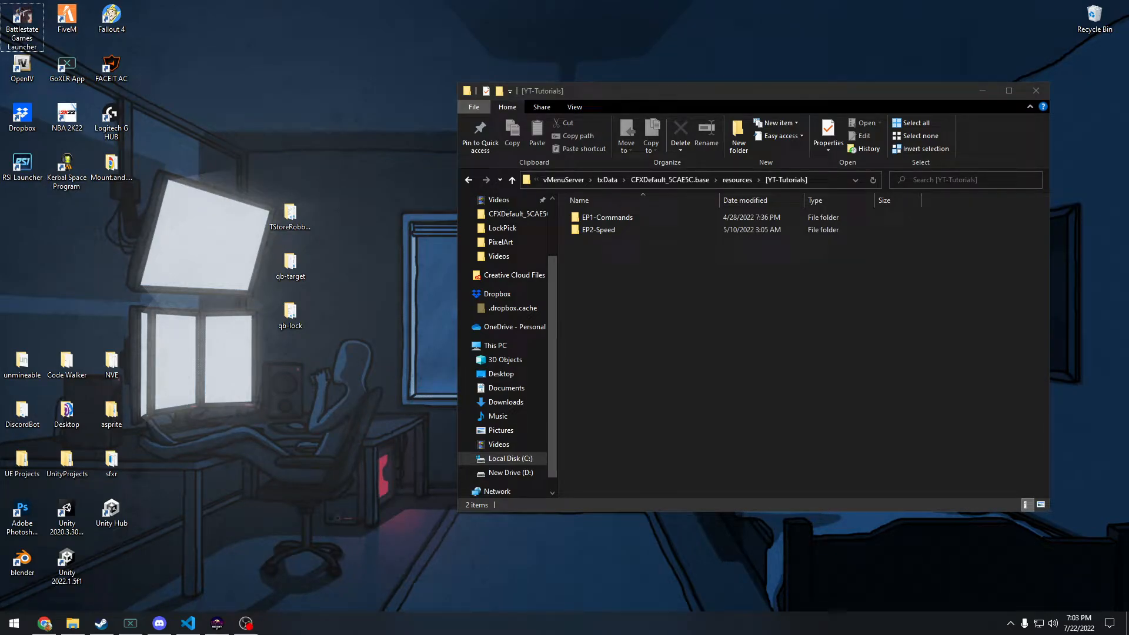
{"action": "mouse_move", "coordinate": [328, 399]}
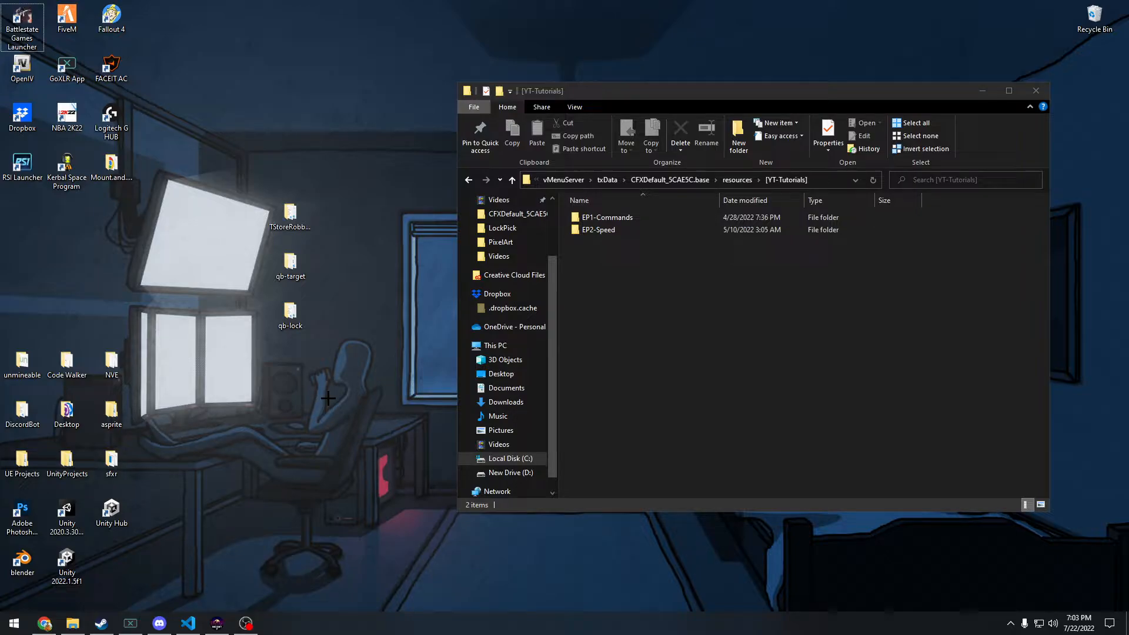
{"action": "mouse_move", "coordinate": [229, 259]}
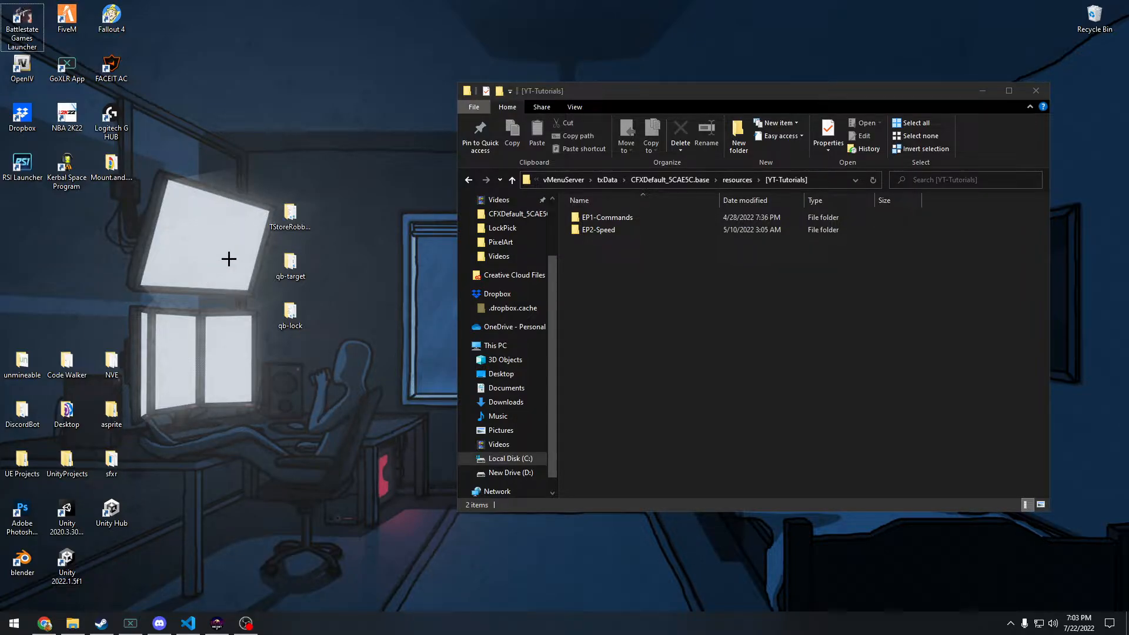
{"action": "mouse_move", "coordinate": [380, 405]}
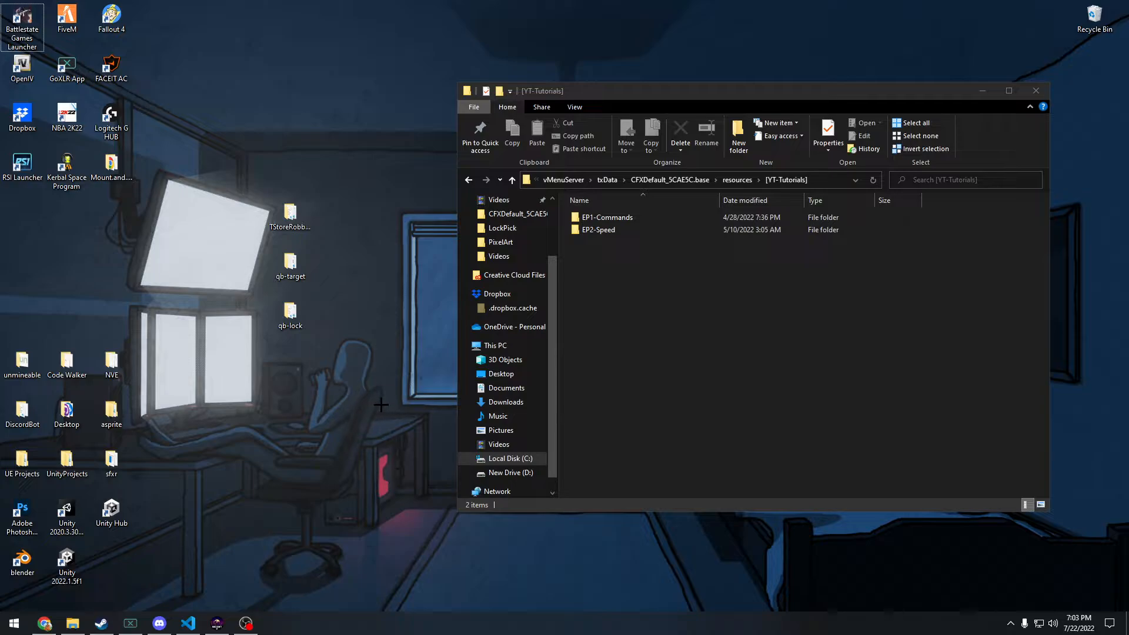
{"action": "mouse_move", "coordinate": [377, 323]}
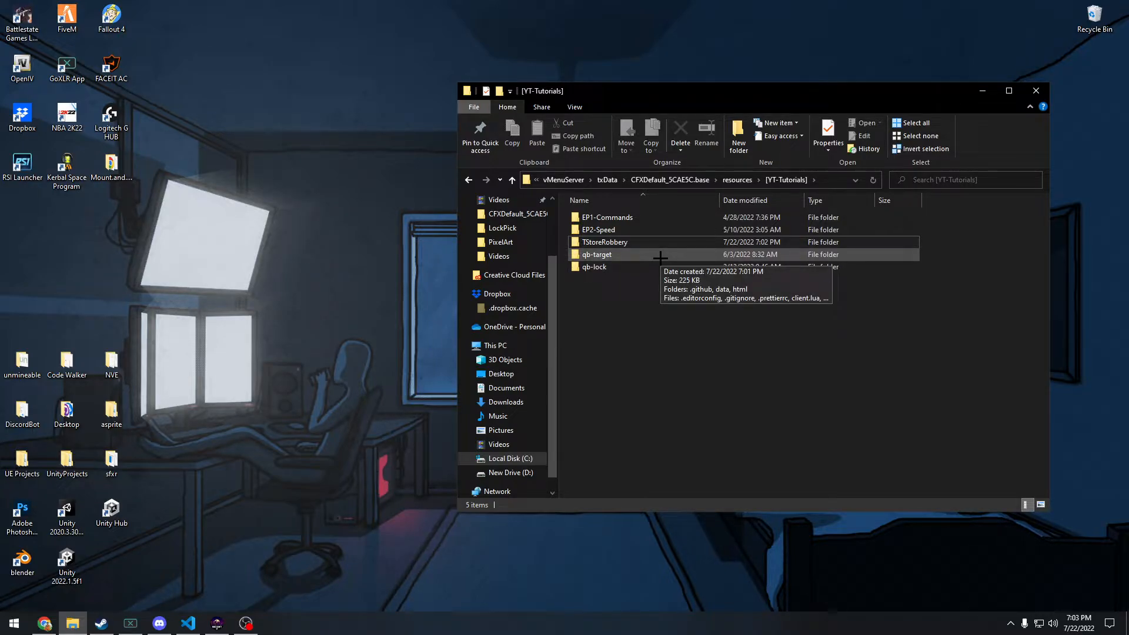
{"action": "mouse_move", "coordinate": [639, 254]}
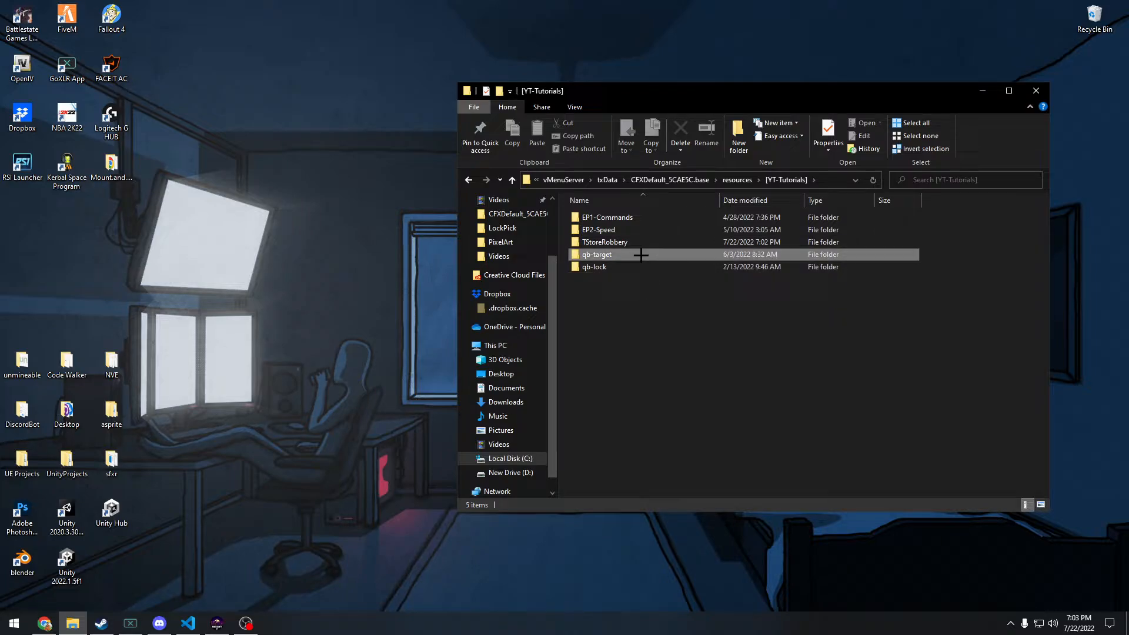
- Browse qb-target's init.lua target configs, then search it for 'function' (20 matches)
{"action": "double_click", "coordinate": [595, 254]}
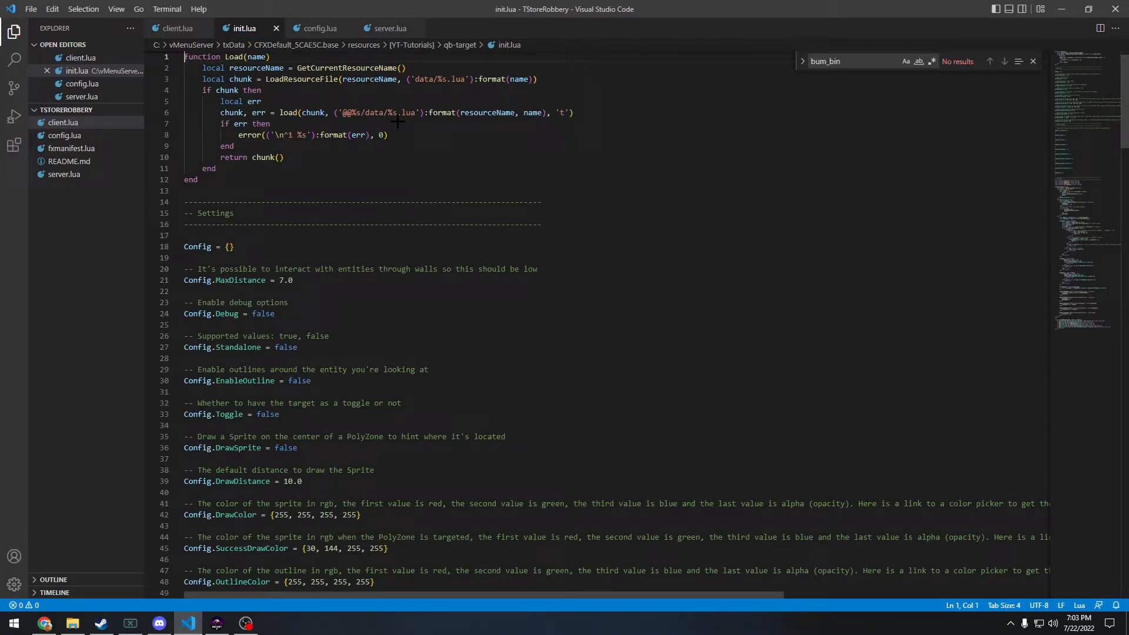
{"action": "mouse_move", "coordinate": [298, 177]}
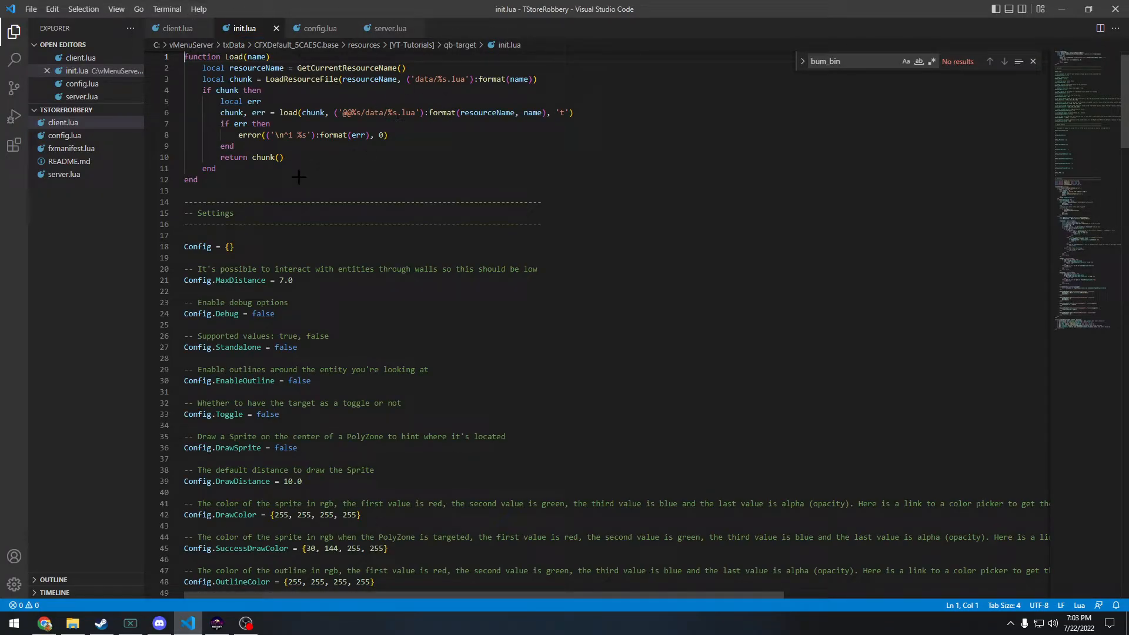
{"action": "scroll", "scroll_direction": "down", "scroll_amount": 3}
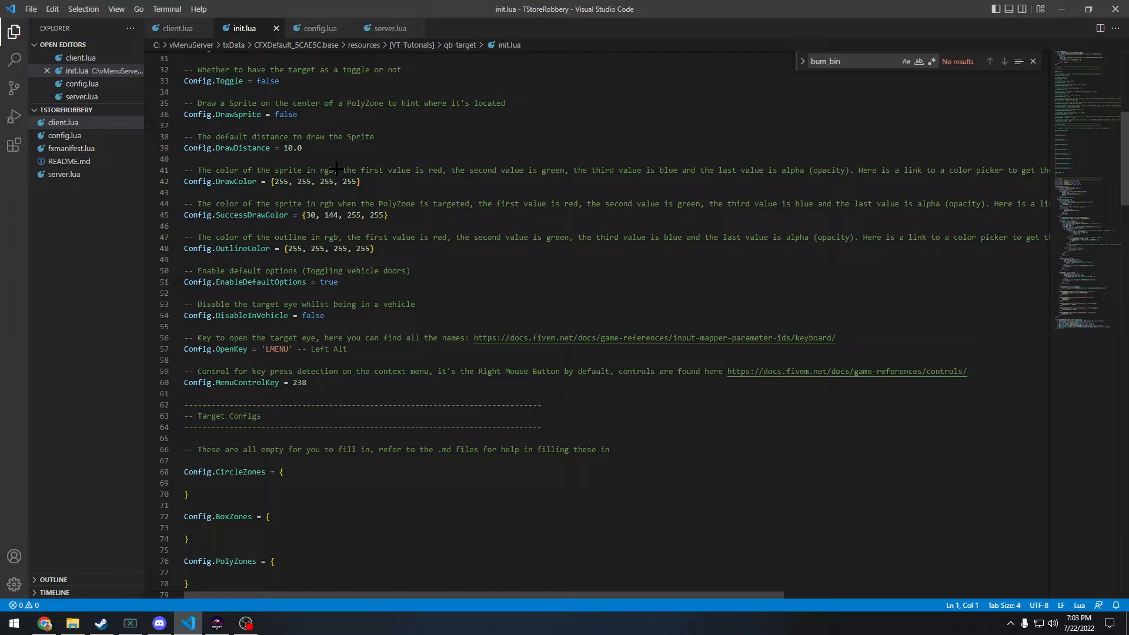
{"action": "scroll", "scroll_direction": "down", "scroll_amount": 3}
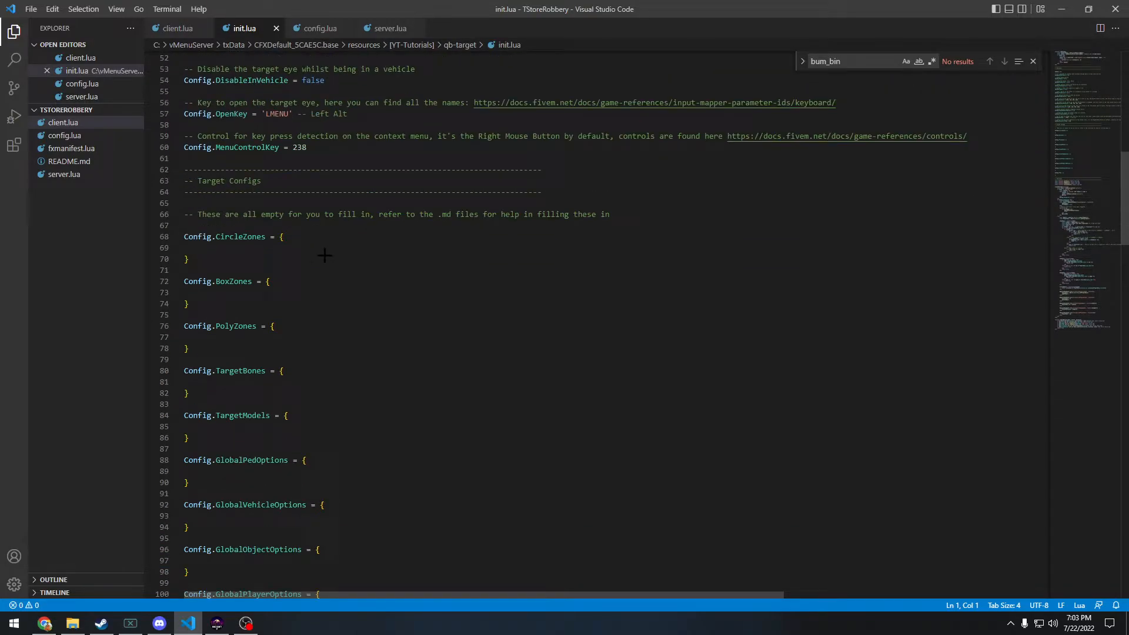
{"action": "scroll", "scroll_direction": "down", "scroll_amount": 3}
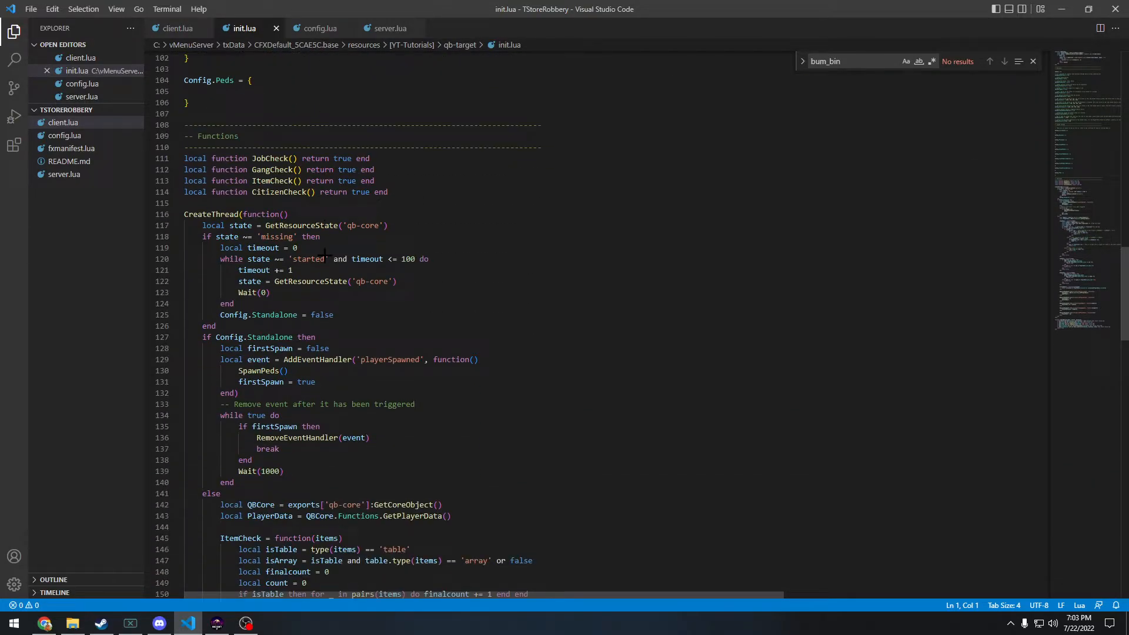
{"action": "scroll", "scroll_direction": "up", "scroll_amount": 3}
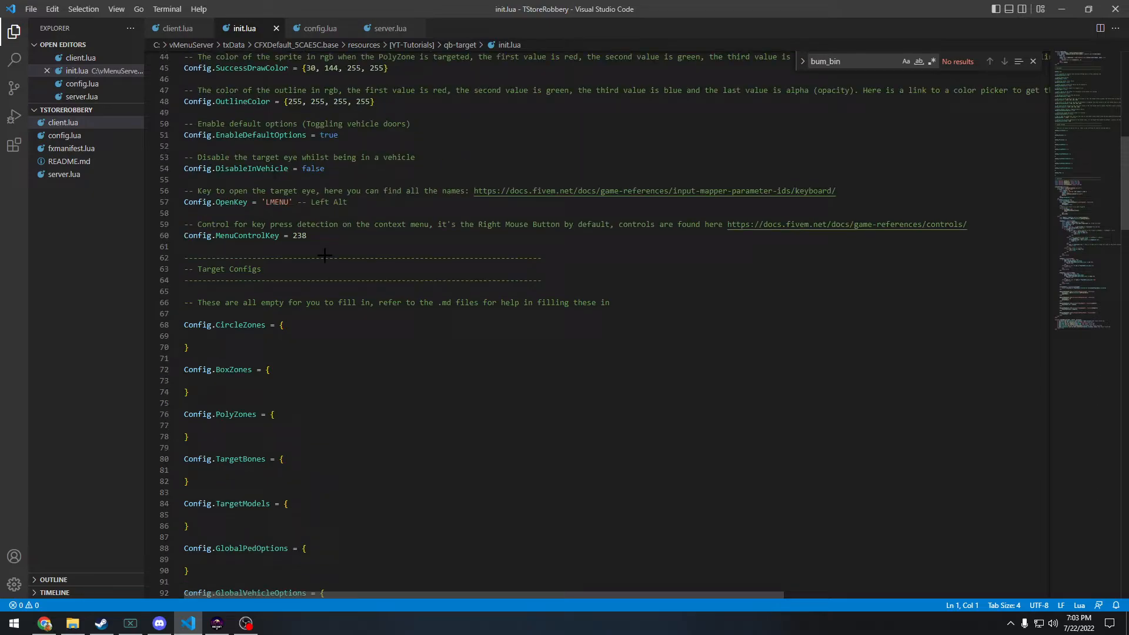
{"action": "type", "text": "function"}
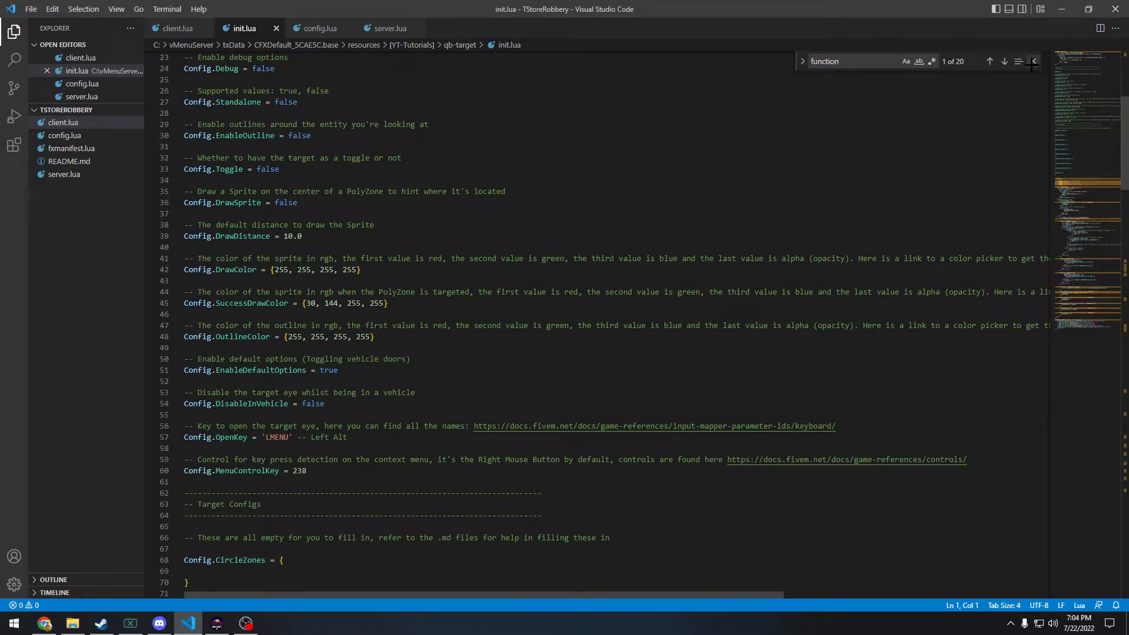
- Change Config.Standalone from false to true on line 27, then return to the resource folders
{"action": "left_click", "coordinate": [1033, 60]}
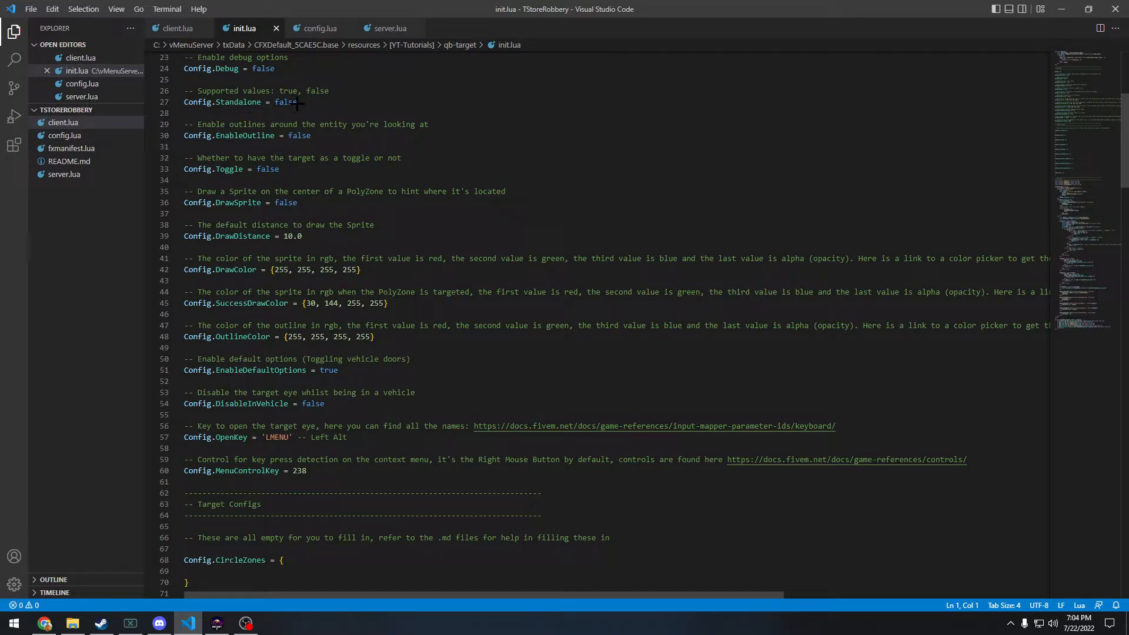
{"action": "type", "text": "tru"}
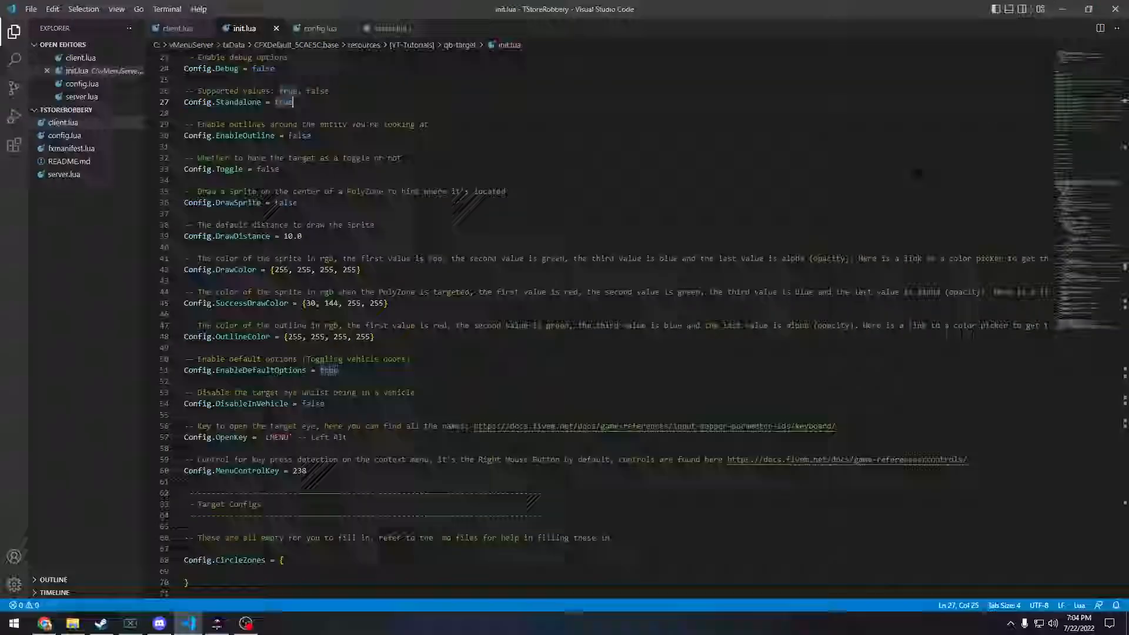
{"action": "left_click", "coordinate": [71, 623]}
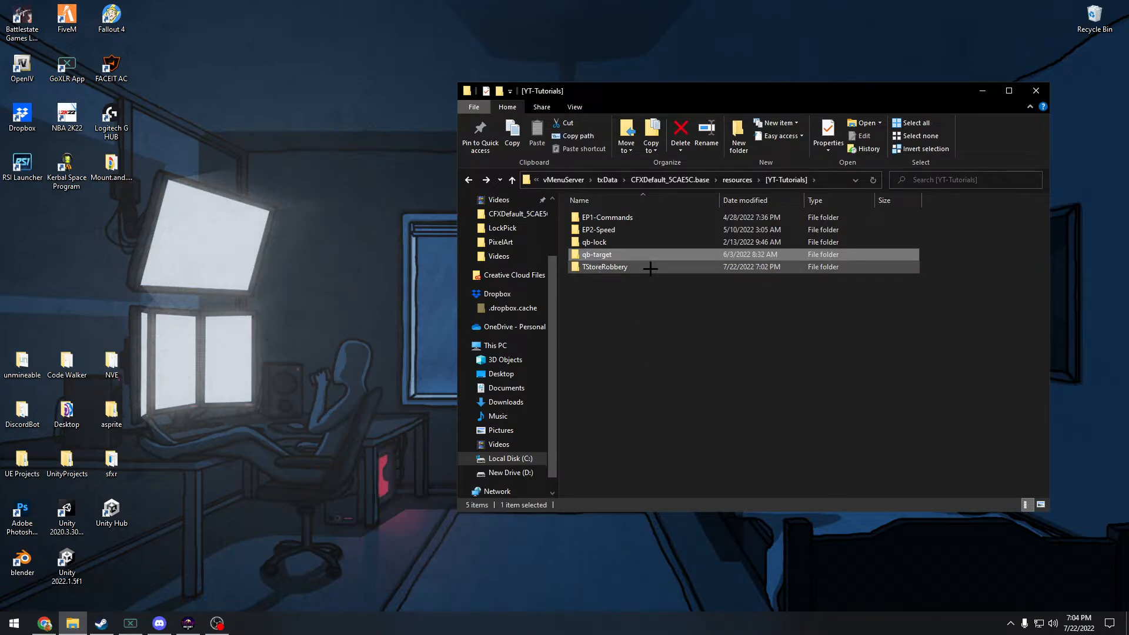
- View qb-lock's client.lua in the editor, then close it
{"action": "double_click", "coordinate": [595, 242]}
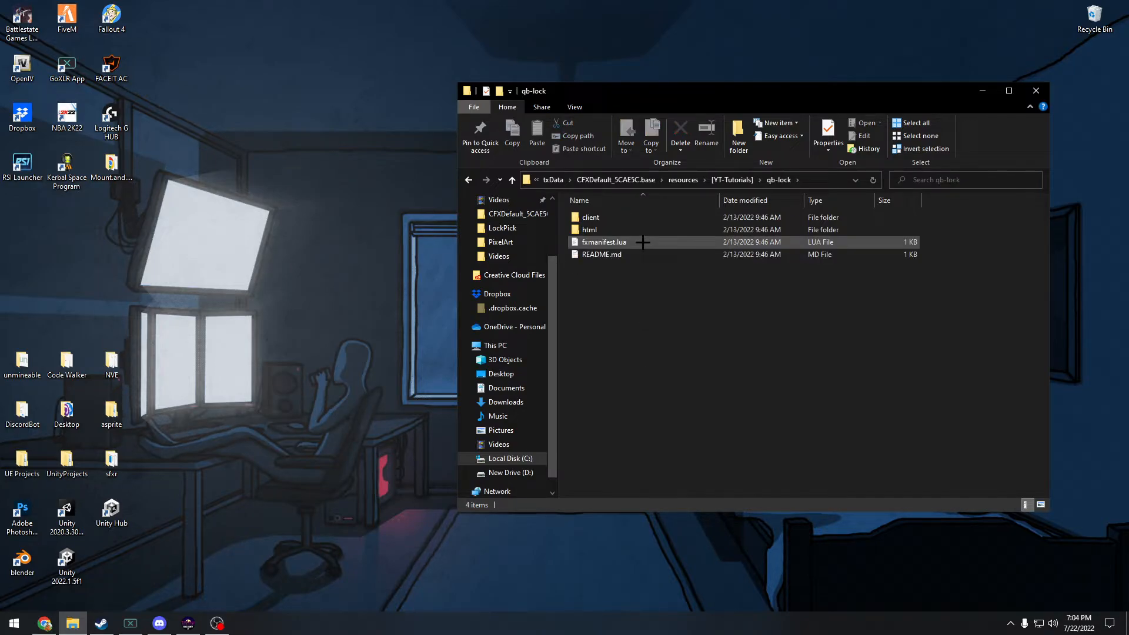
{"action": "double_click", "coordinate": [588, 216]}
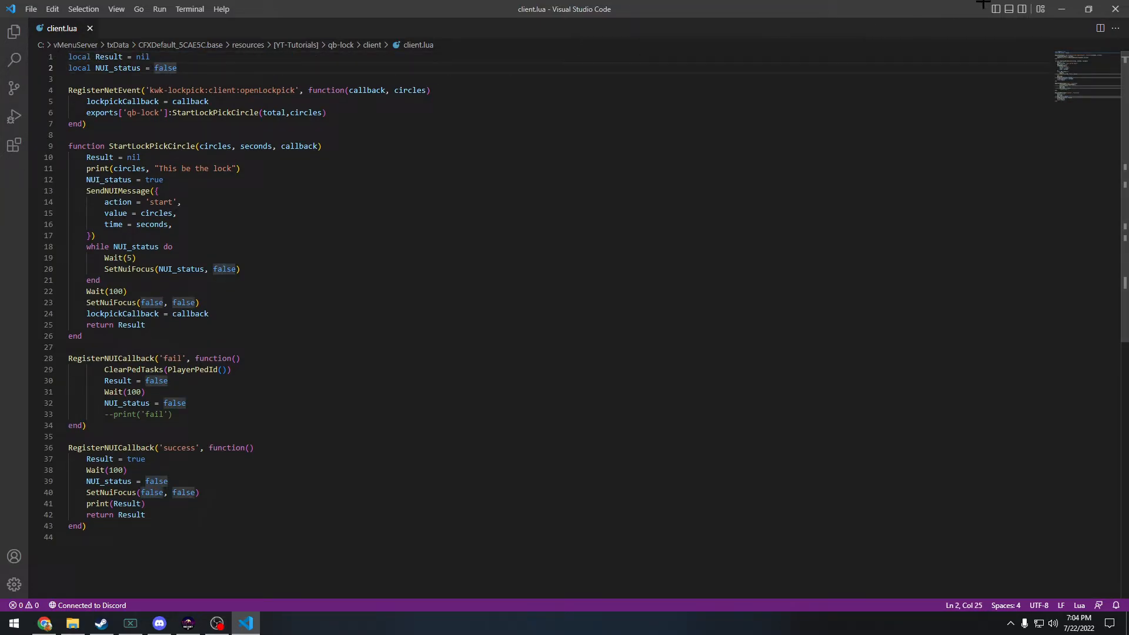
{"action": "left_click", "coordinate": [71, 623]}
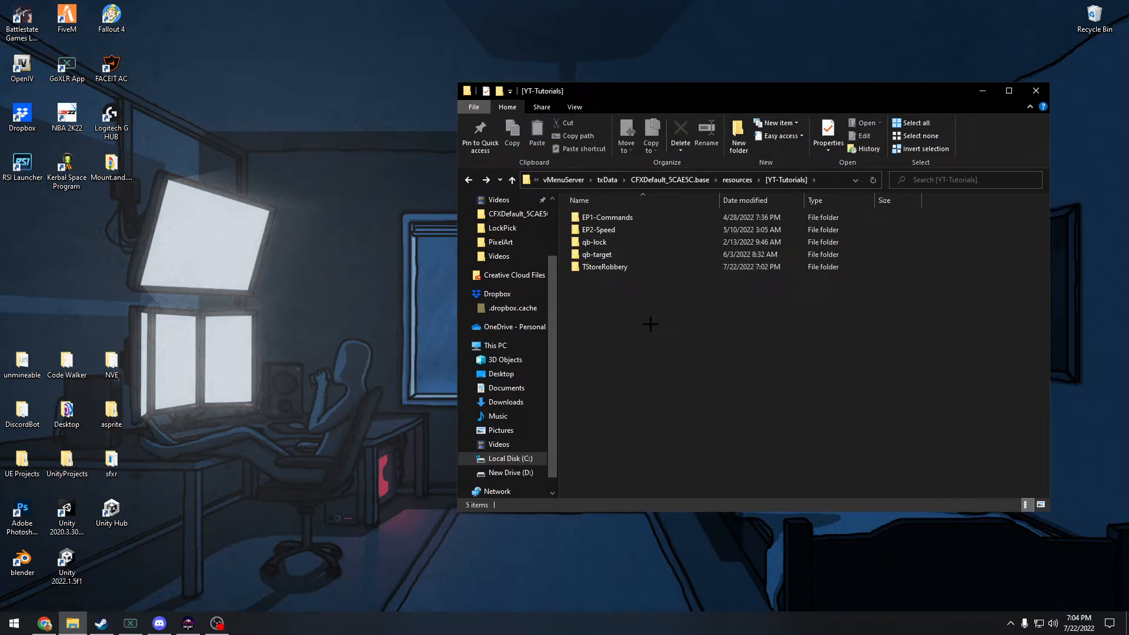
{"action": "mouse_move", "coordinate": [633, 280]}
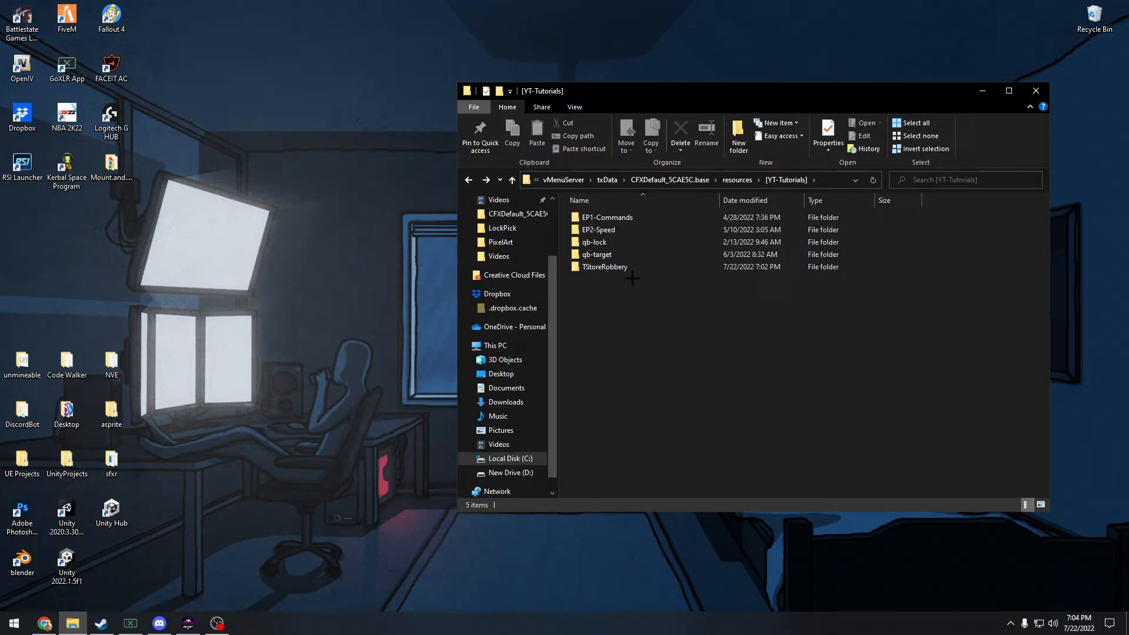
- Open config.lua from the TStoreRobbery folder in the editor
{"action": "double_click", "coordinate": [608, 267]}
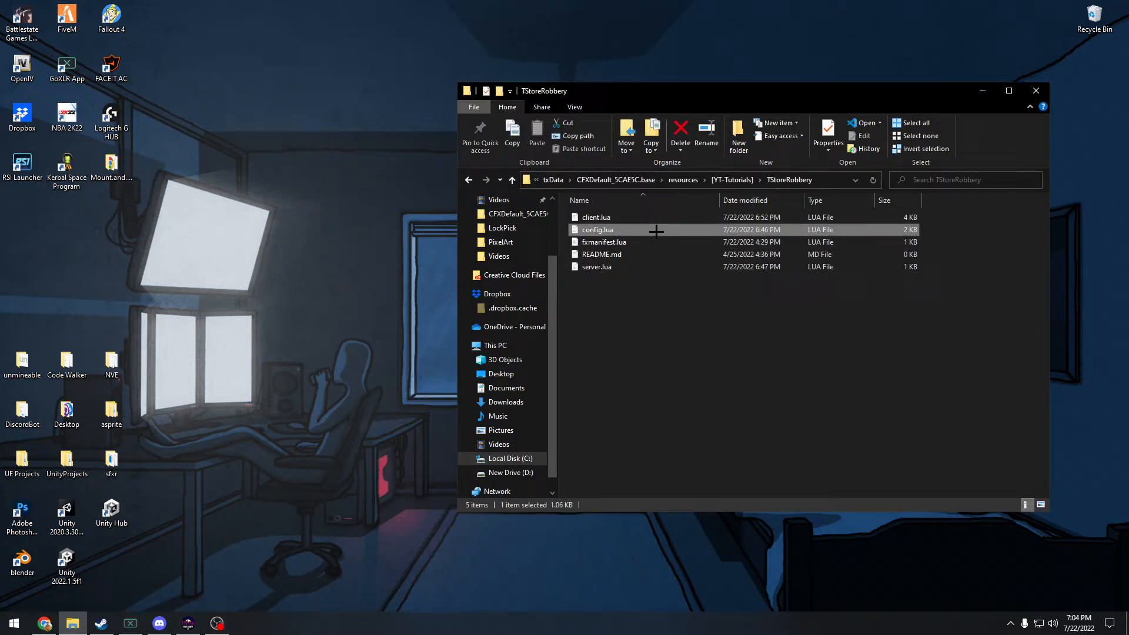
{"action": "double_click", "coordinate": [597, 230]}
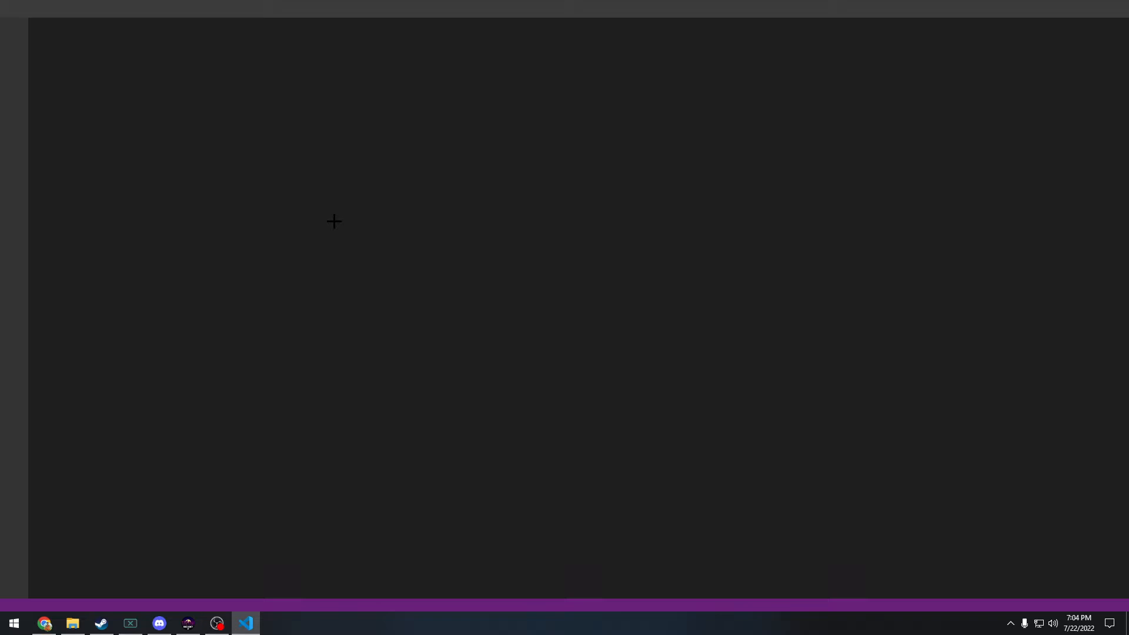
- Bring up config.lua showing Config.lootTime, Config.coolDown and the ten Config.Stores entries
{"action": "left_click", "coordinate": [246, 623]}
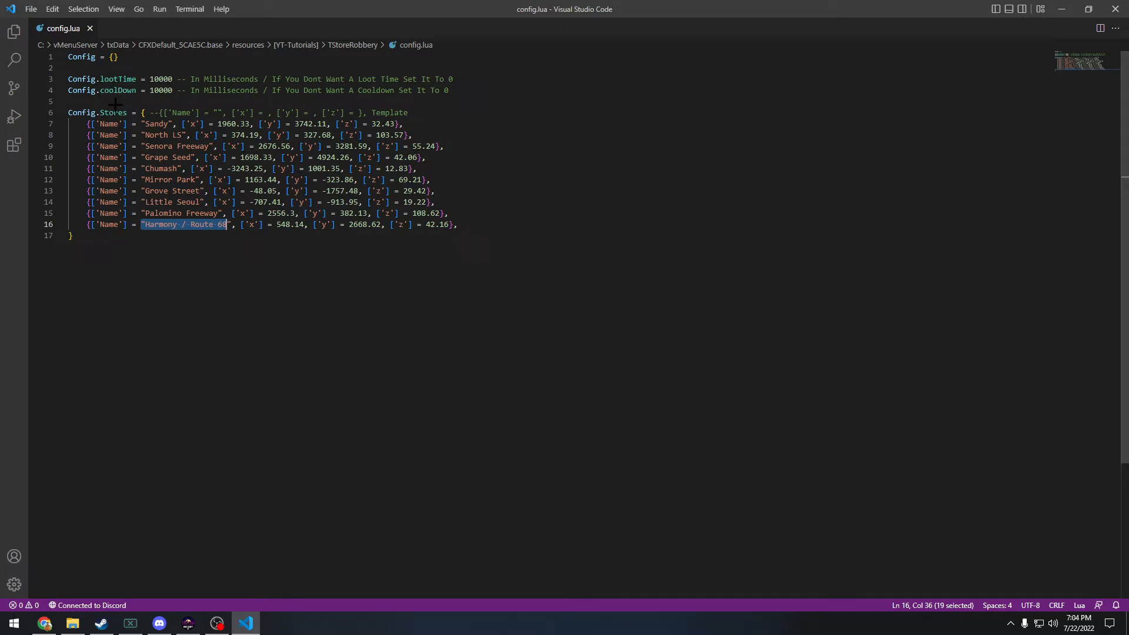
{"action": "mouse_move", "coordinate": [907, 167]}
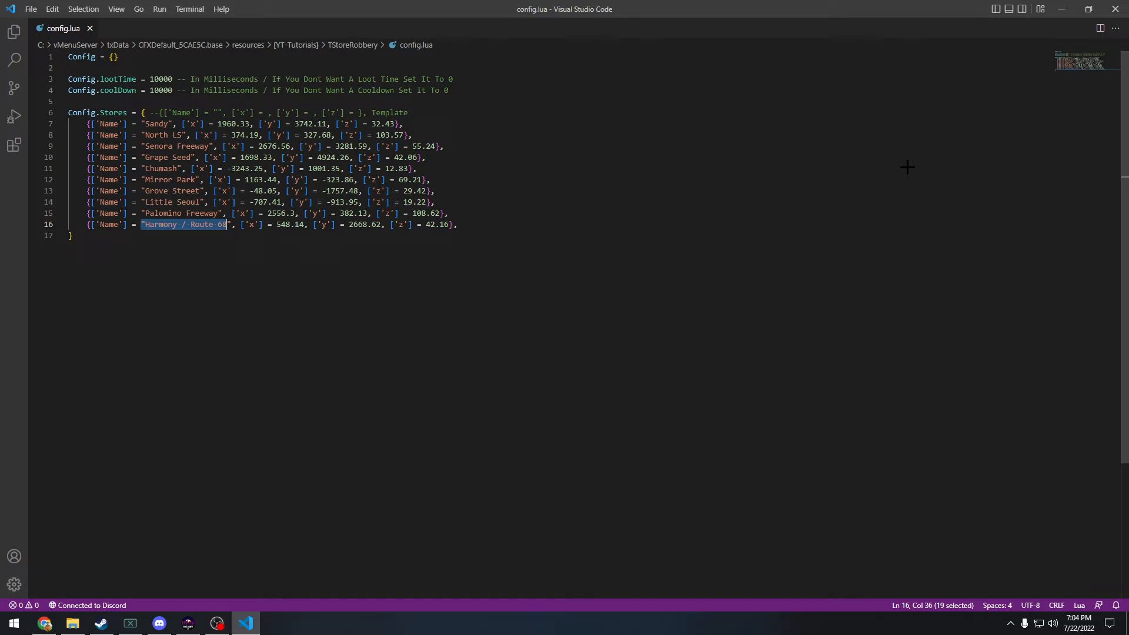
{"action": "mouse_move", "coordinate": [893, 173]}
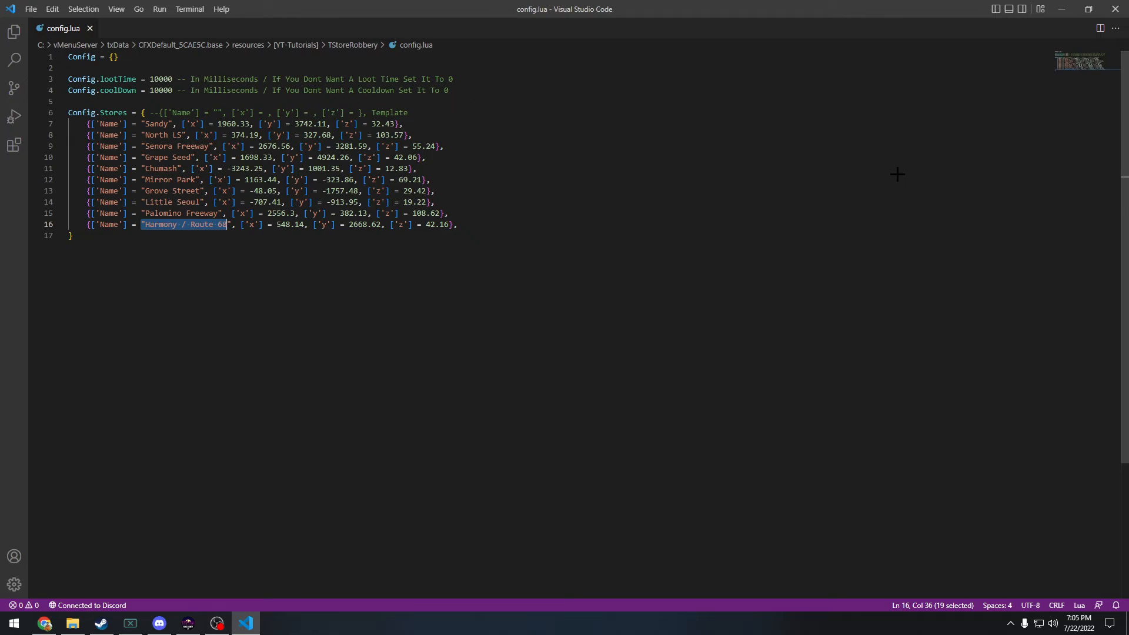
{"action": "mouse_move", "coordinate": [883, 180]}
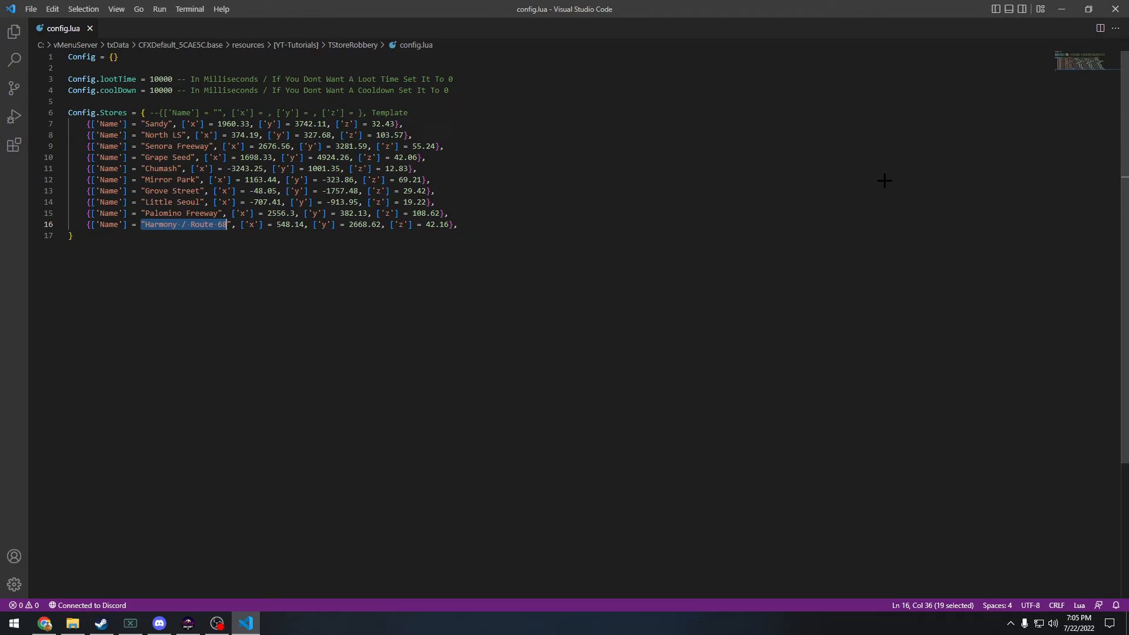